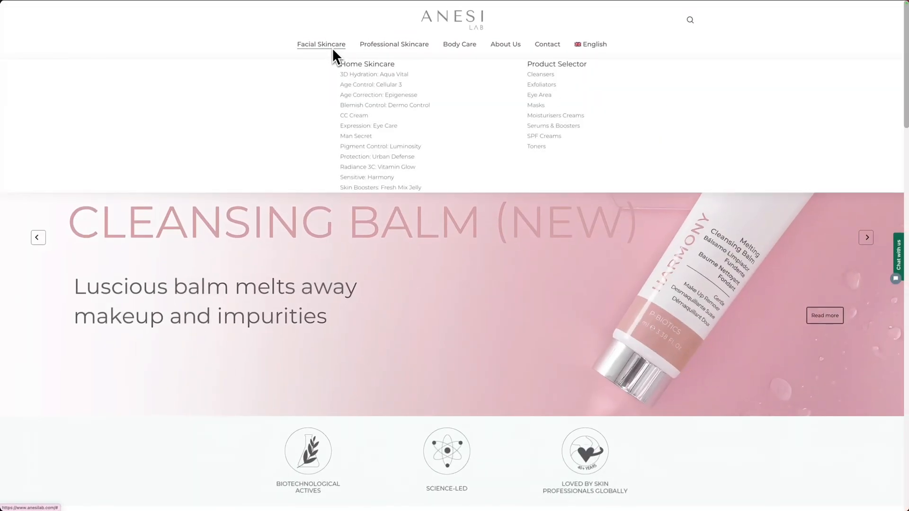
mouse_move(368, 126)
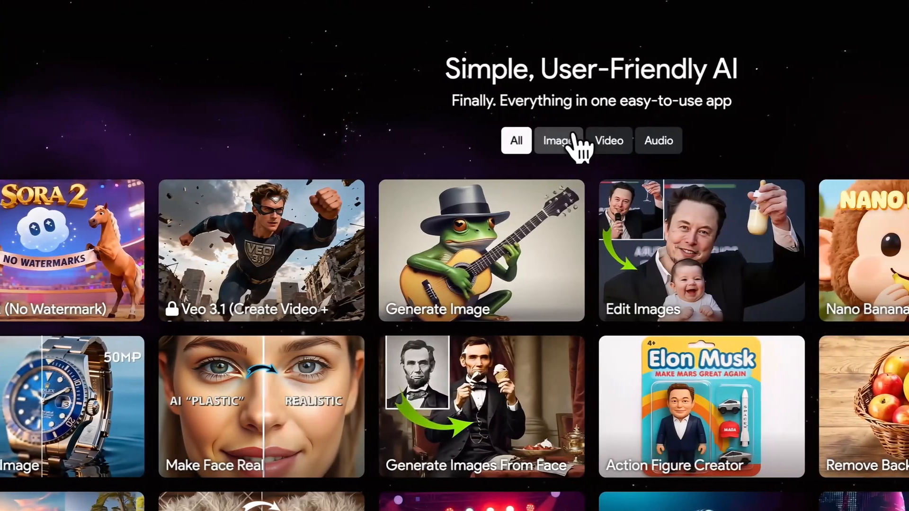
Filter the AIGalaxy tool gallery to image tools to reach Nano Banana.
click(556, 140)
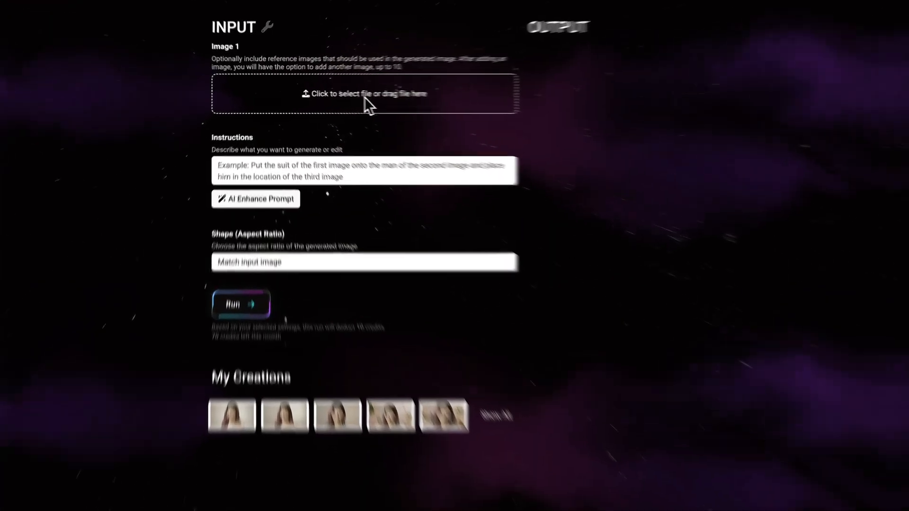
Upload product.webp as Image 1, set 16:9 Widescreen, and enter the Purifying Emulsion marble-surface prompt.
click(364, 94)
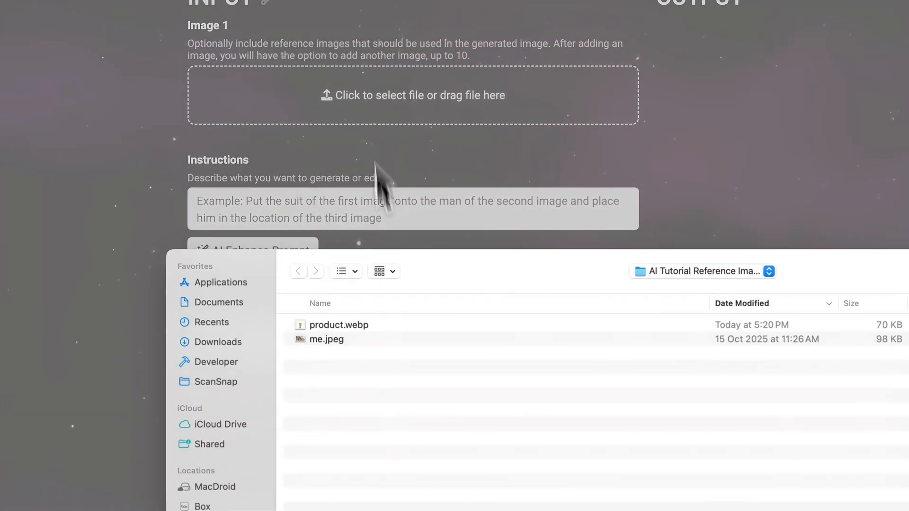
click(338, 325)
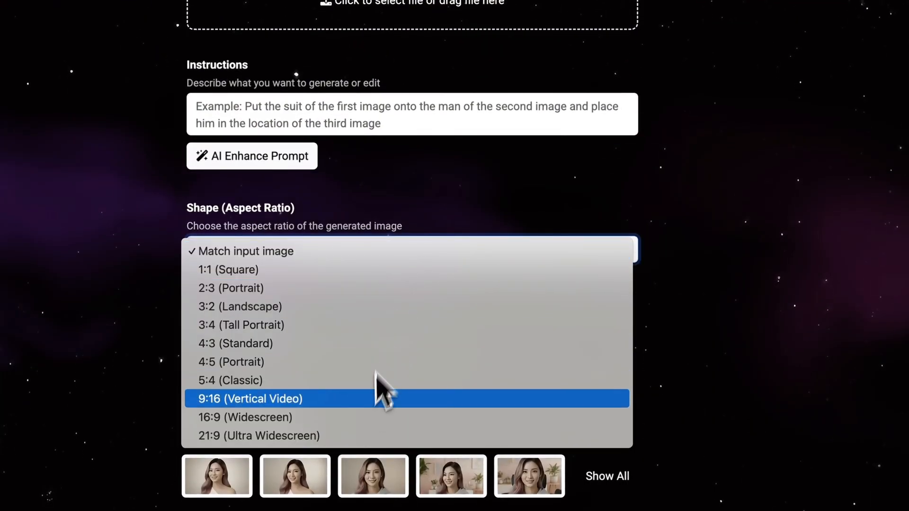
click(245, 418)
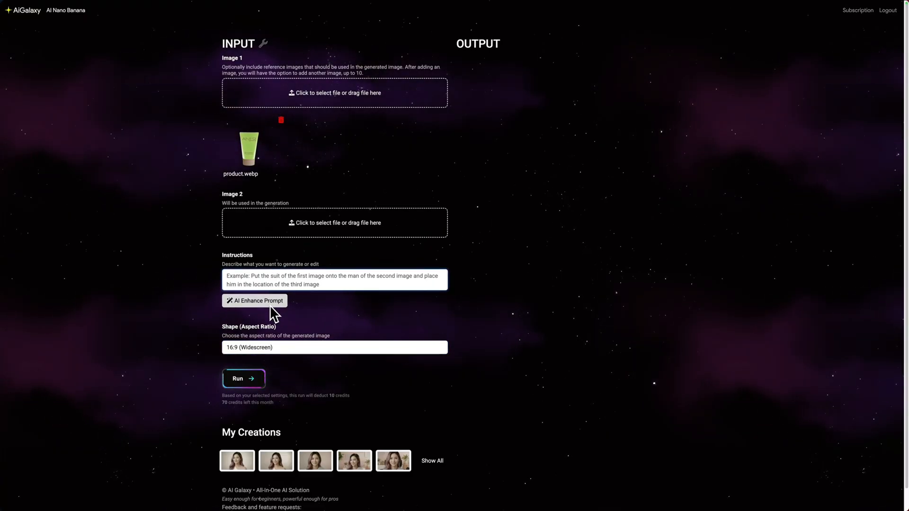
text(Purifying Emulsion bottle on white marble surface with water droplets, luxury skincare photography, studio lighting.)
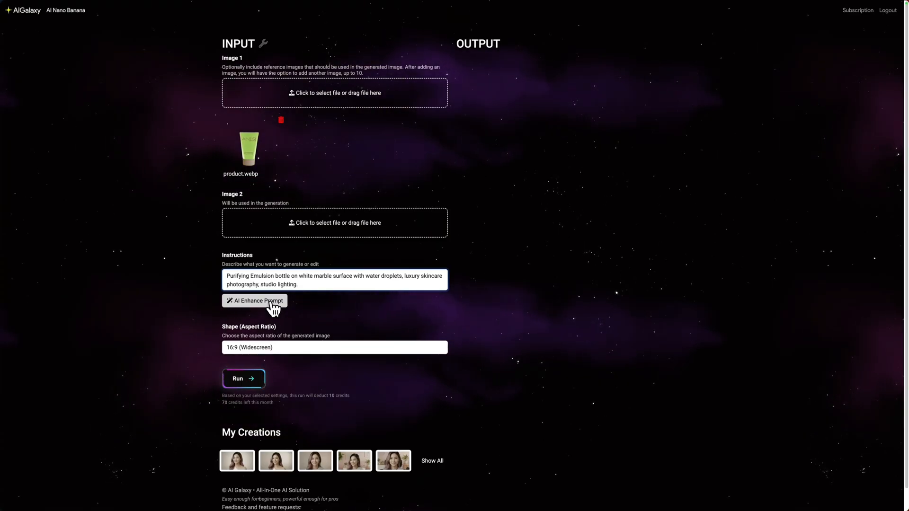
AI-enhance the marble prompt and generate the green ANESI tube image.
click(254, 301)
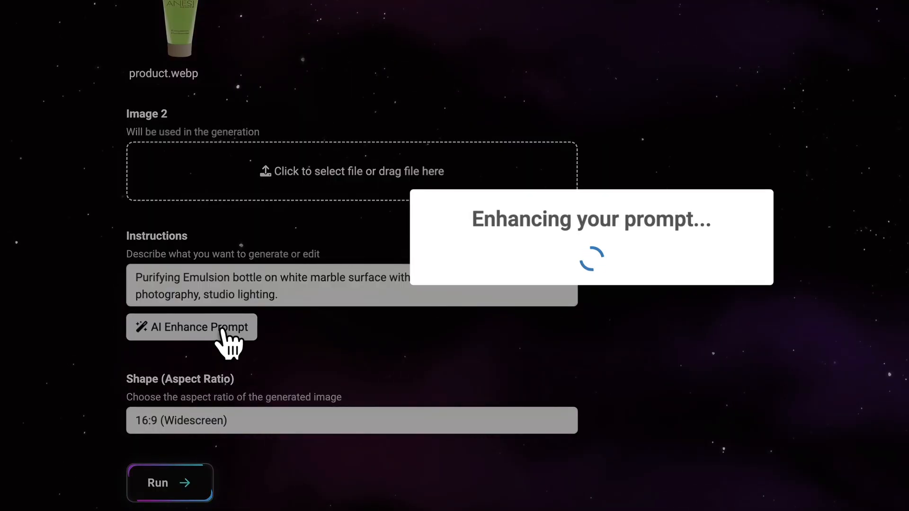
click(190, 326)
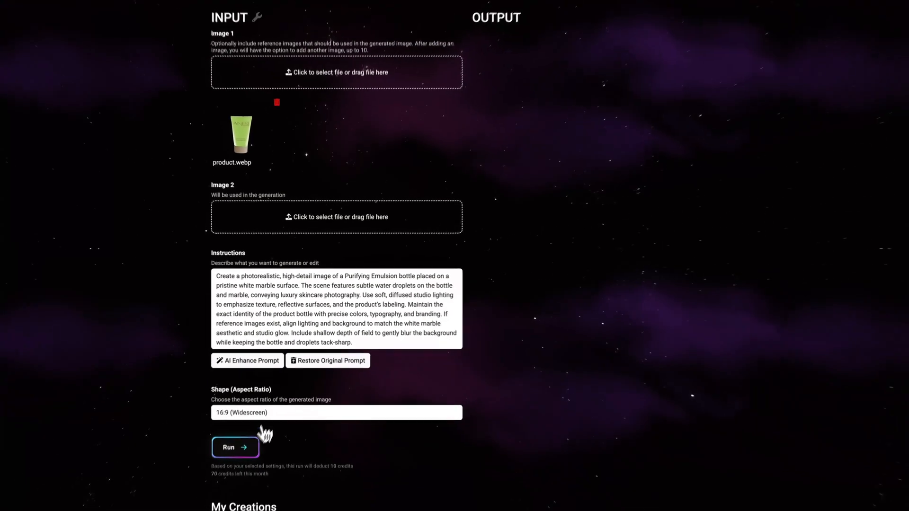
click(235, 447)
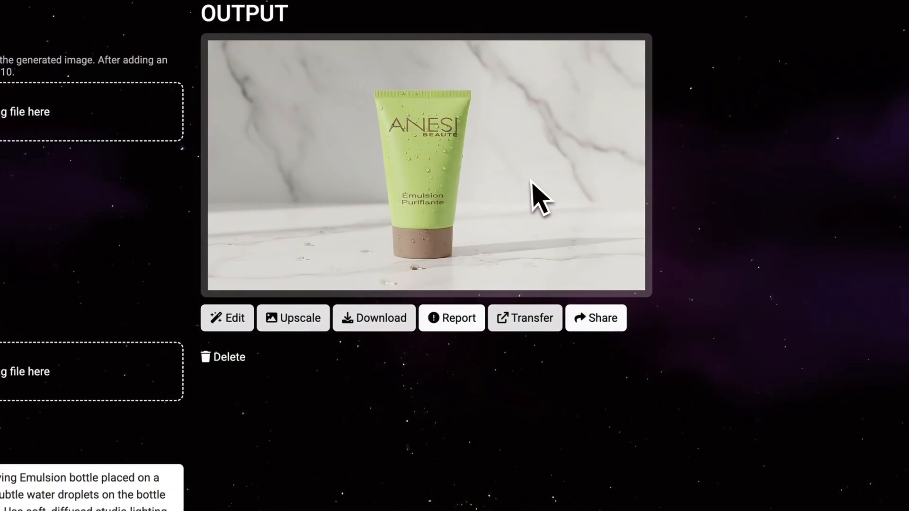
mouse_move(570, 200)
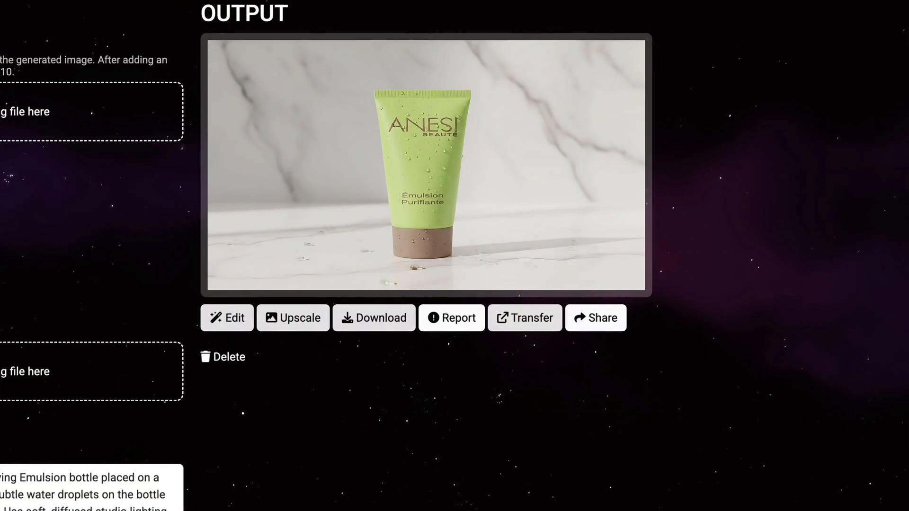
Upload me.jpeg as reference, enter the close-up beauty portrait prompt, and AI-enhance it.
click(349, 104)
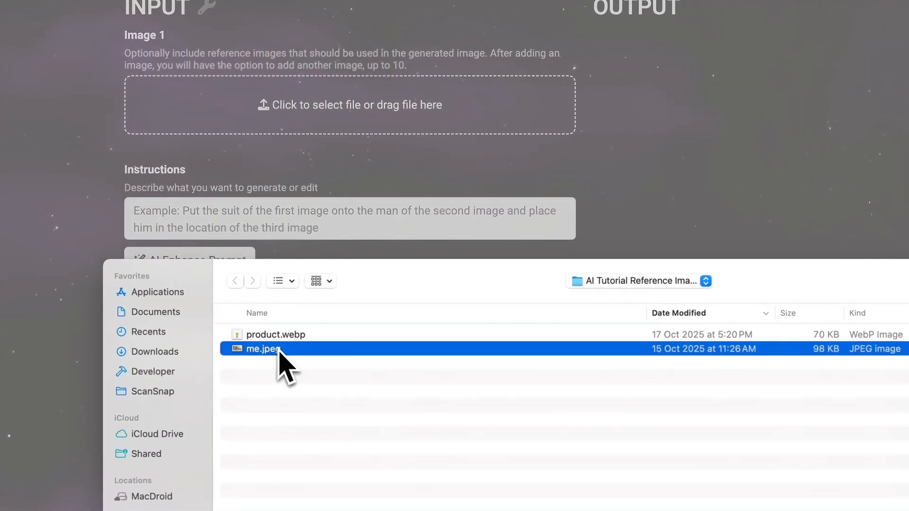
double_click(262, 348)
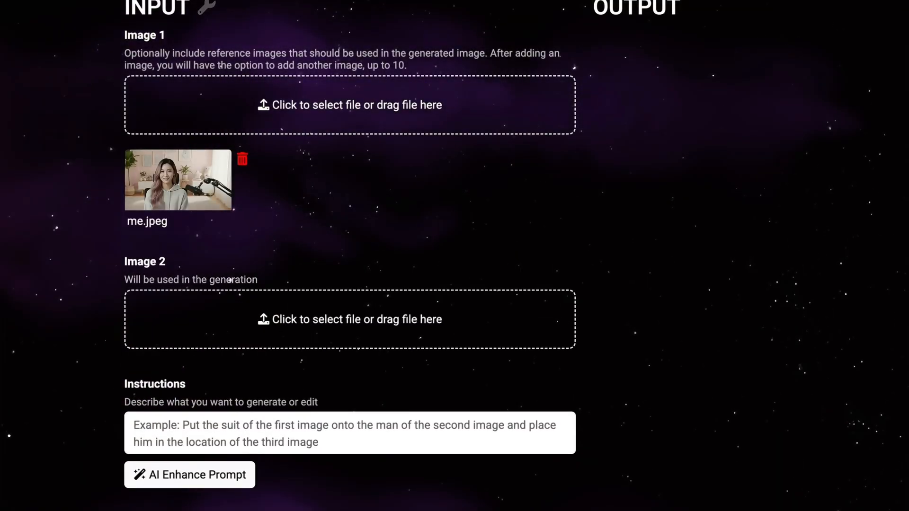
scroll(down, 3)
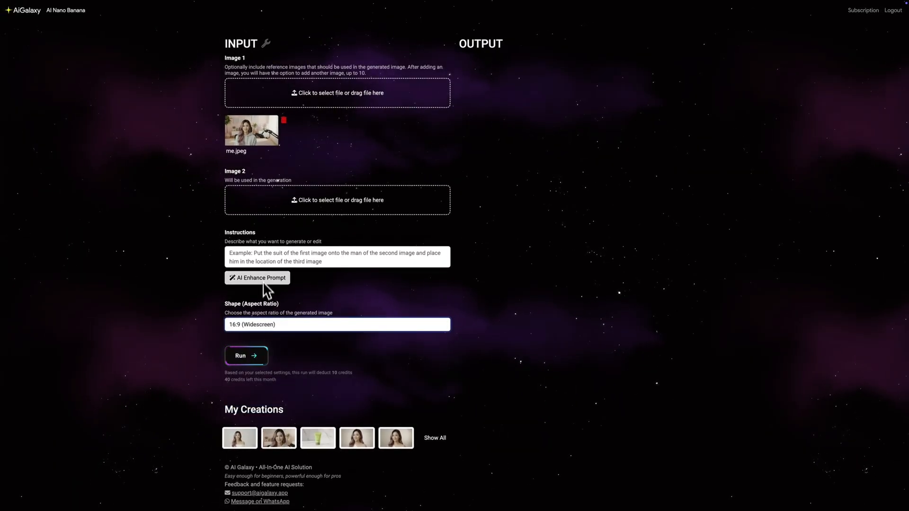
click(336, 257)
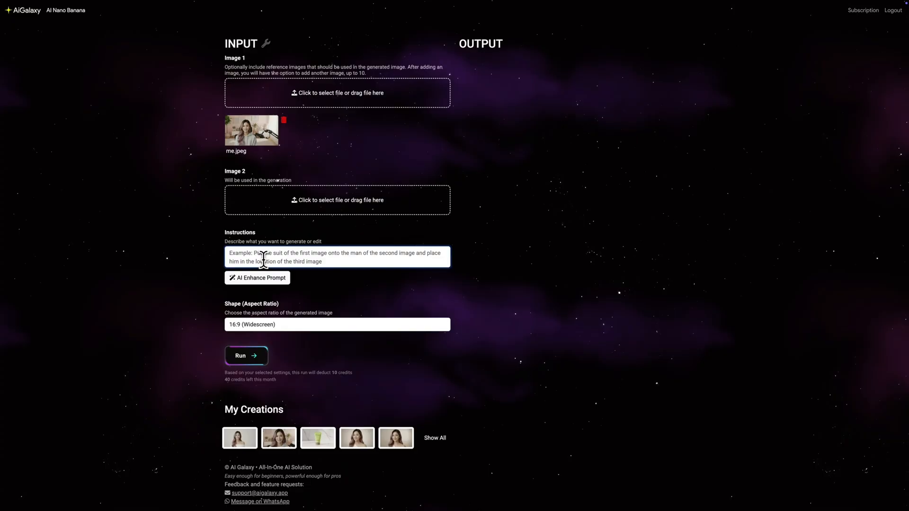
text(Close-up beauty portrait, woman wearing white off-shoulder clothing, perfect matte skin, no shine, flawless poreless complexion, soft studio lighting, shoulders visible, professional skincare commercial photography.)
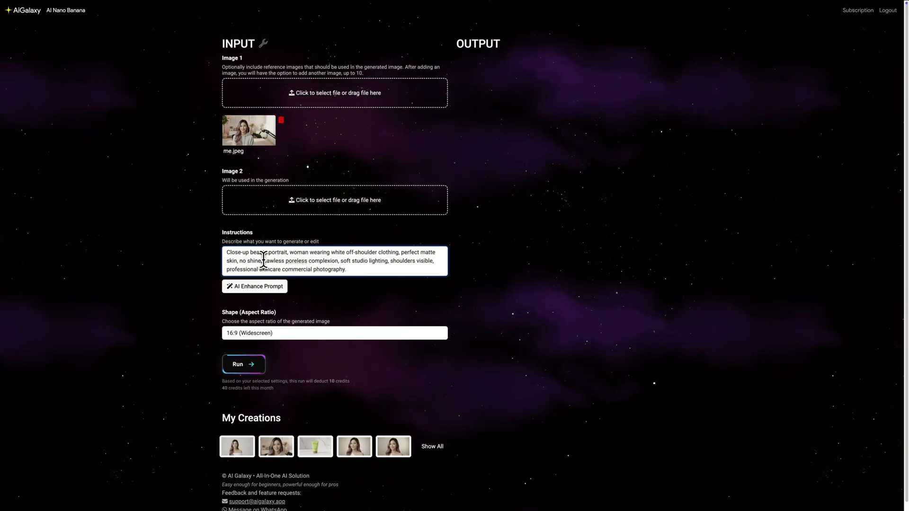
mouse_move(310, 298)
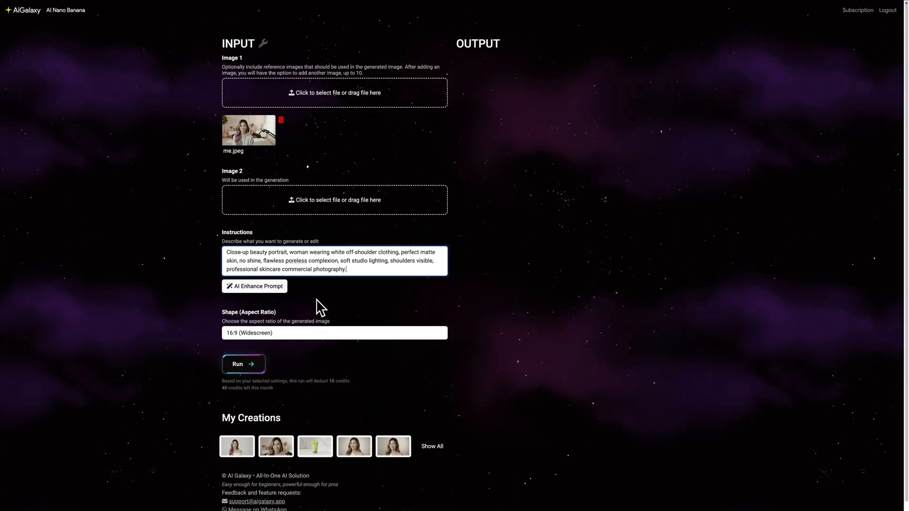
click(253, 286)
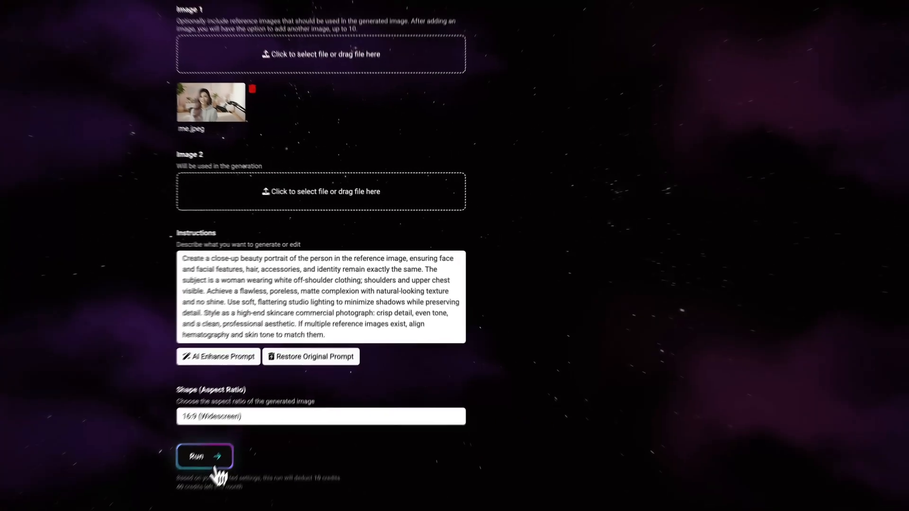
Run the portrait generation from the enhanced prompt.
click(204, 457)
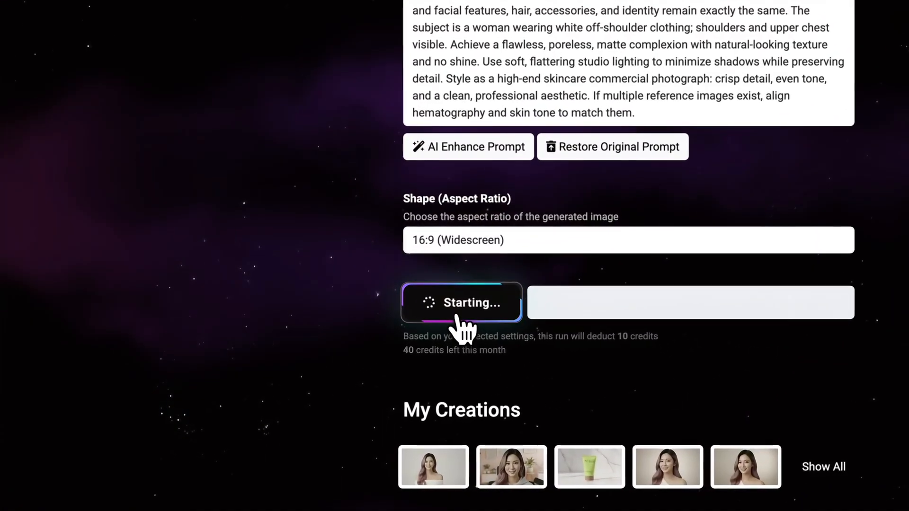
click(460, 302)
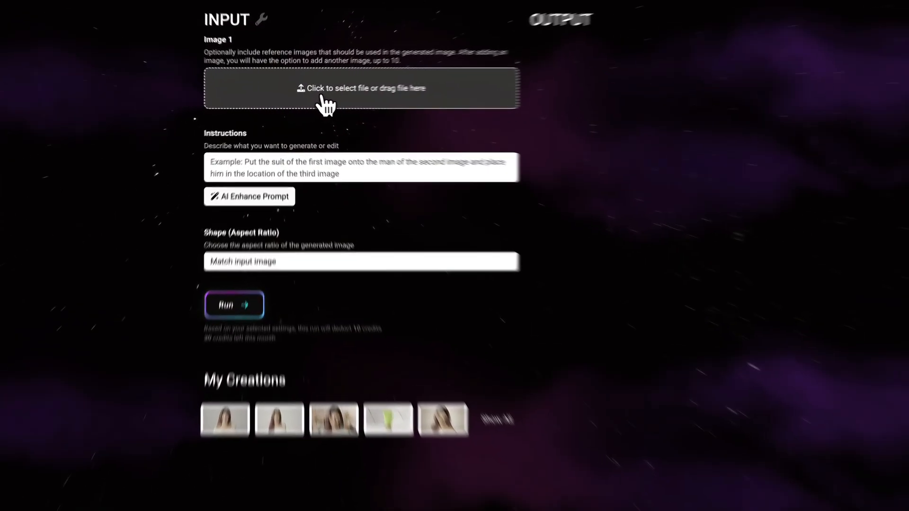
Upload product.webp at 16:9 Widescreen, enter the Anesi seaweed coastal-rocks prompt, and AI-enhance it.
click(361, 88)
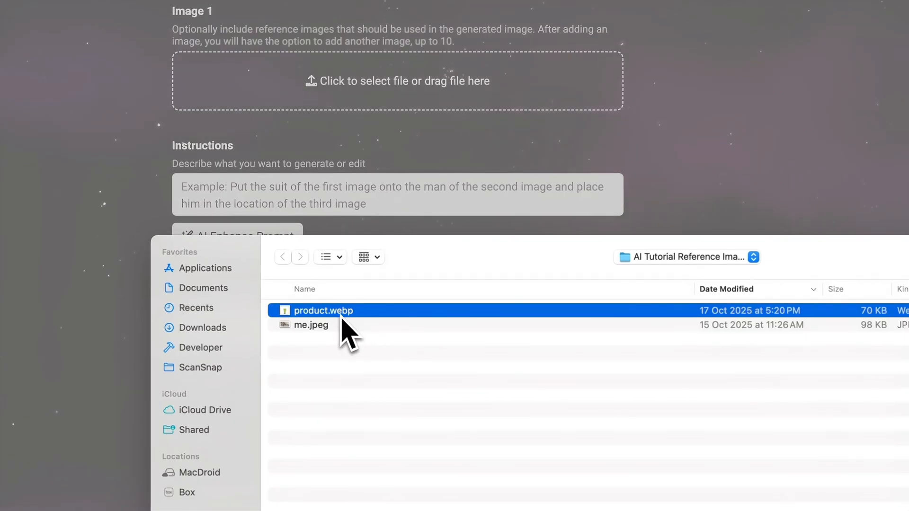
double_click(322, 310)
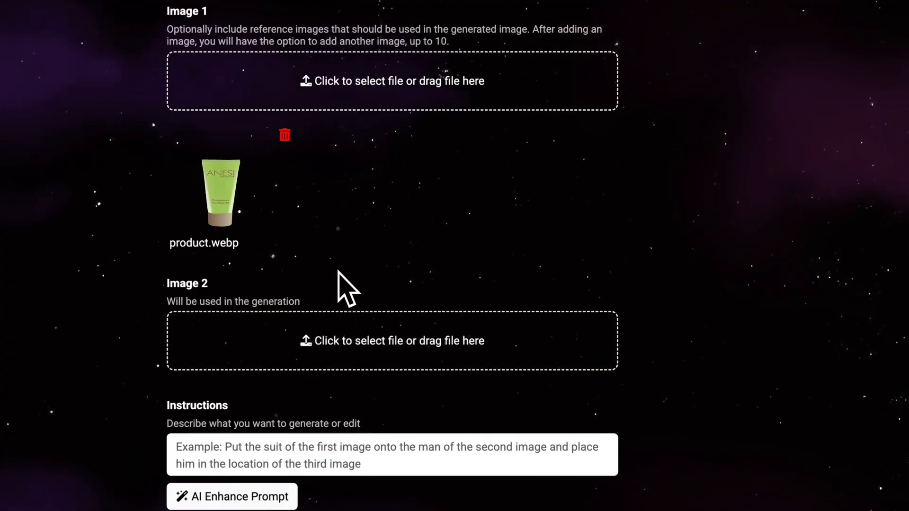
scroll(down, 3)
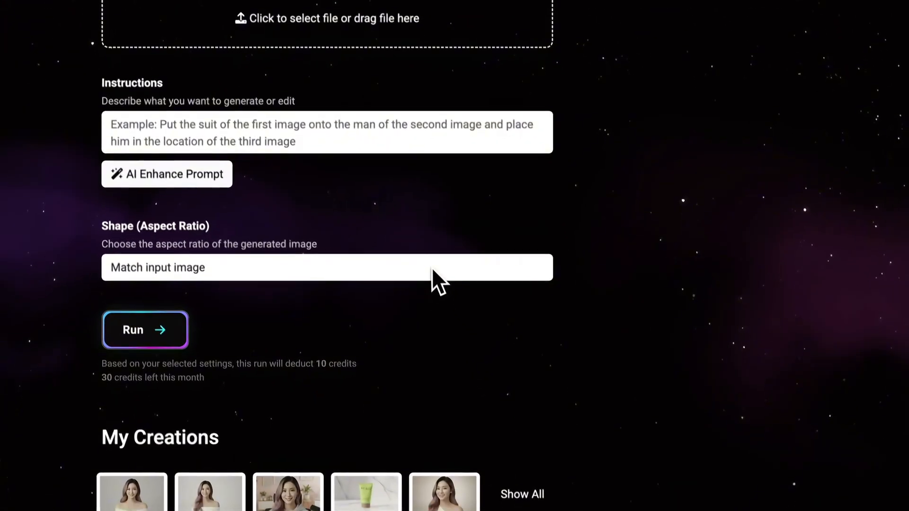
click(326, 267)
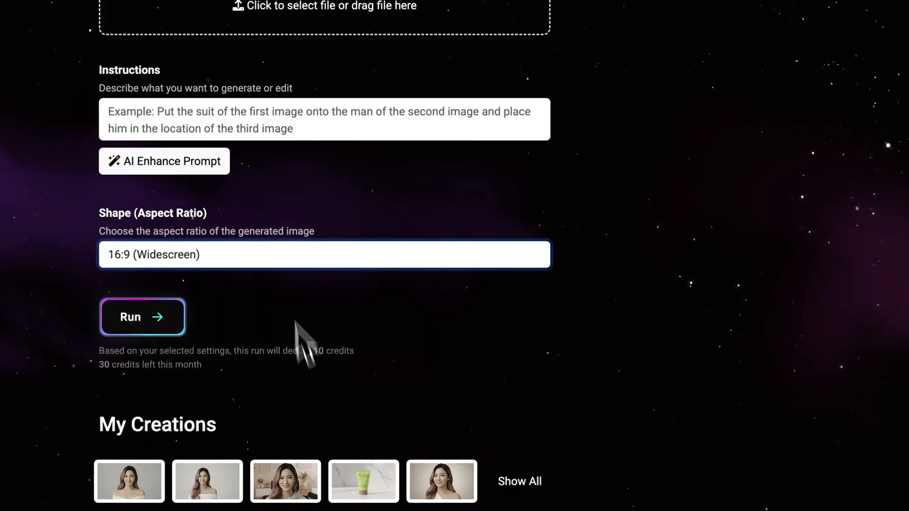
text(Anesi Lab Purifying Emulsion bottle with fresh brown seaweed algae, natural ocean rocks, coastal environment, botanical elements, soft natural daylight, organic luxury aesthetic, ingredient story photography.)
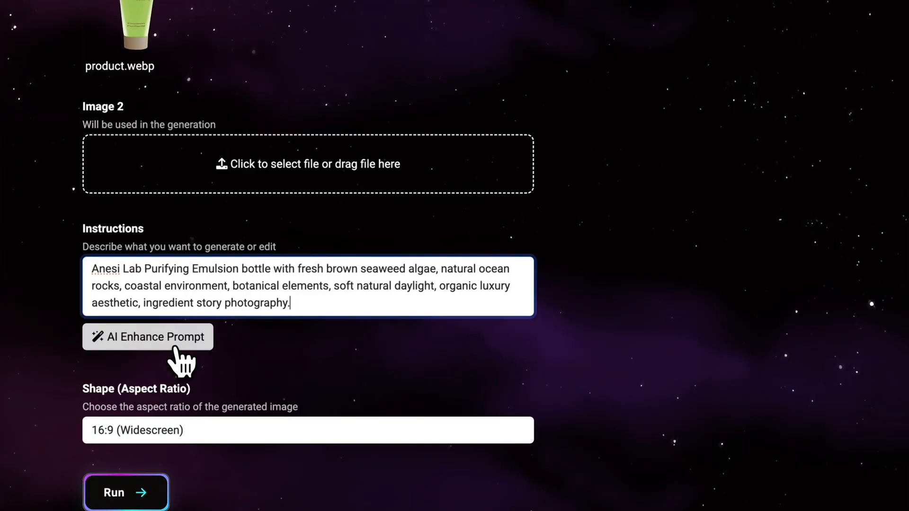
click(147, 337)
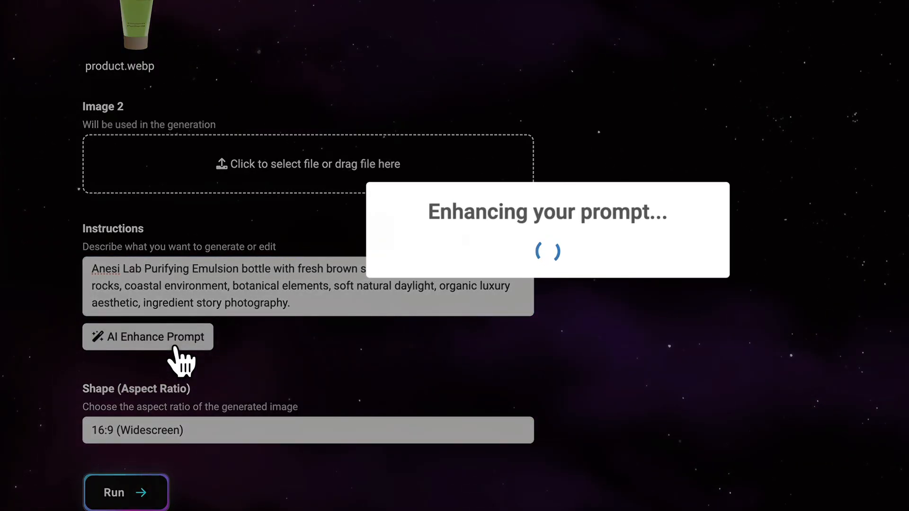
click(148, 336)
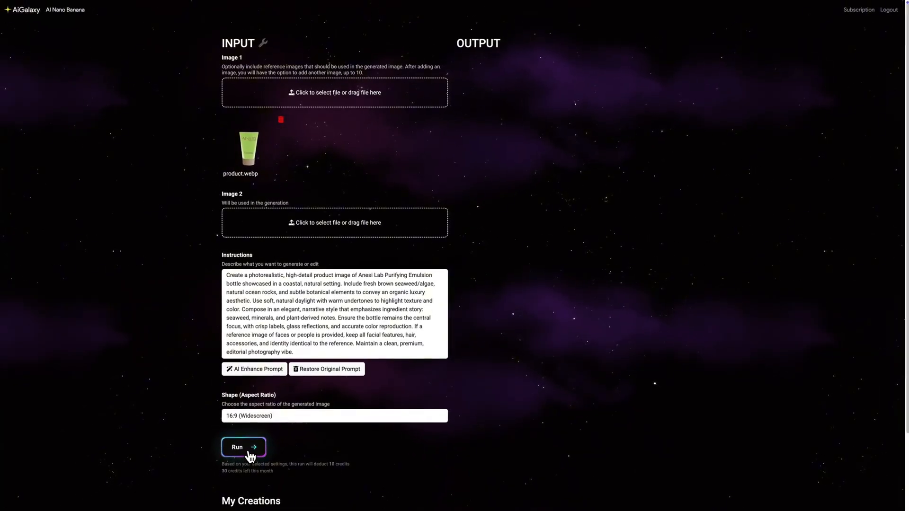
Generate the tube-on-coastal-rocks image and download it.
click(242, 447)
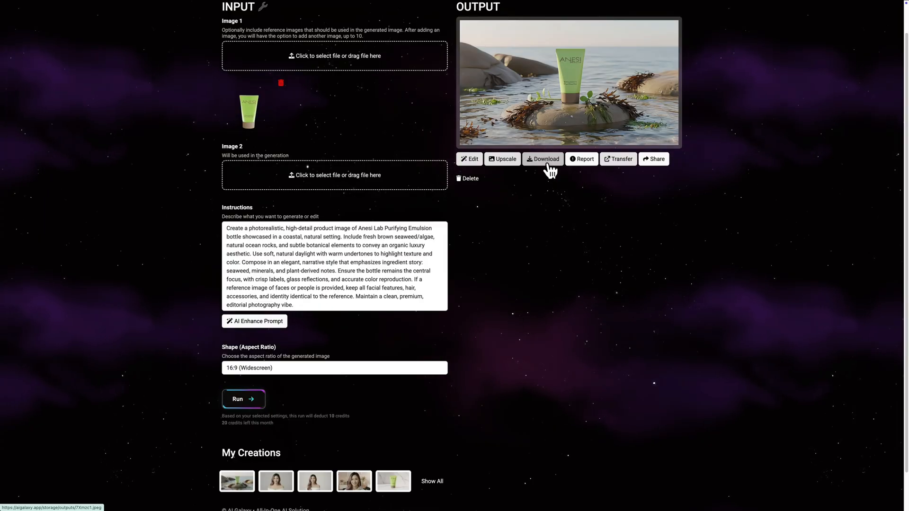
click(542, 159)
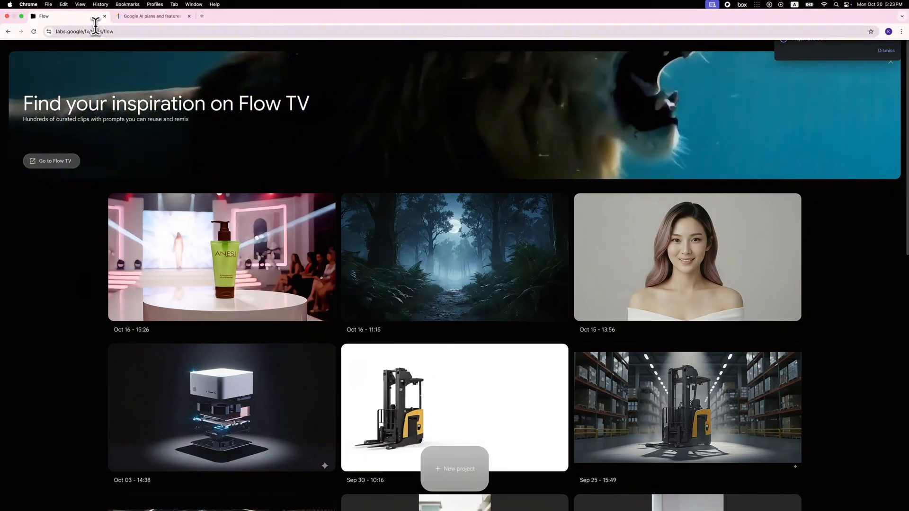
Switch from Flow to the Google AI plans page and browse the Pro and Ultra tiers.
click(84, 32)
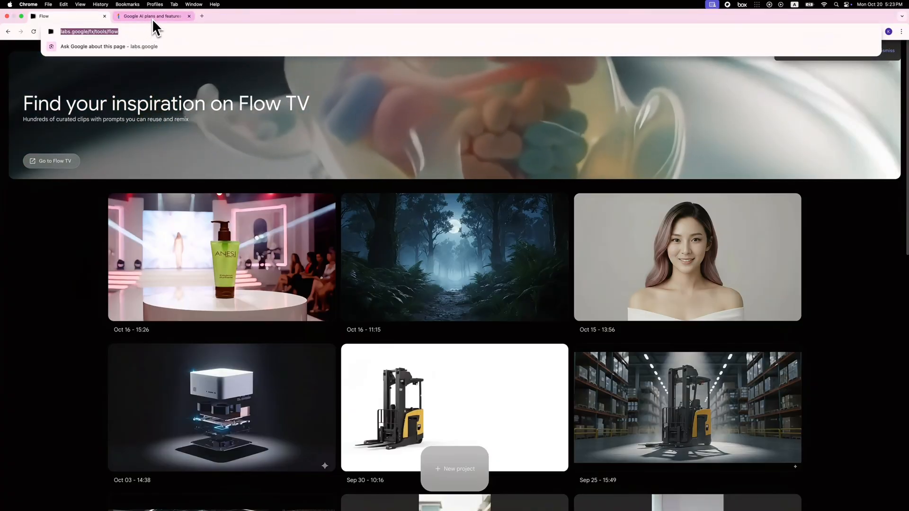
click(154, 17)
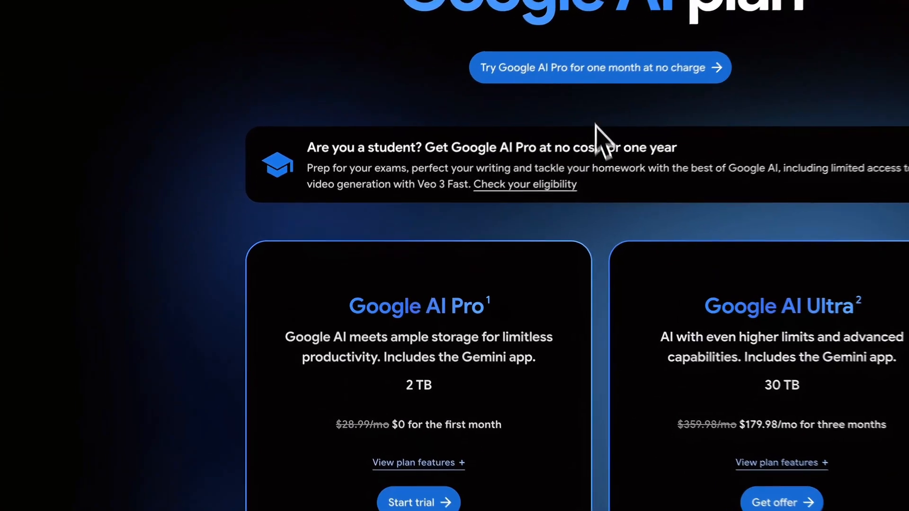
scroll(down, 3)
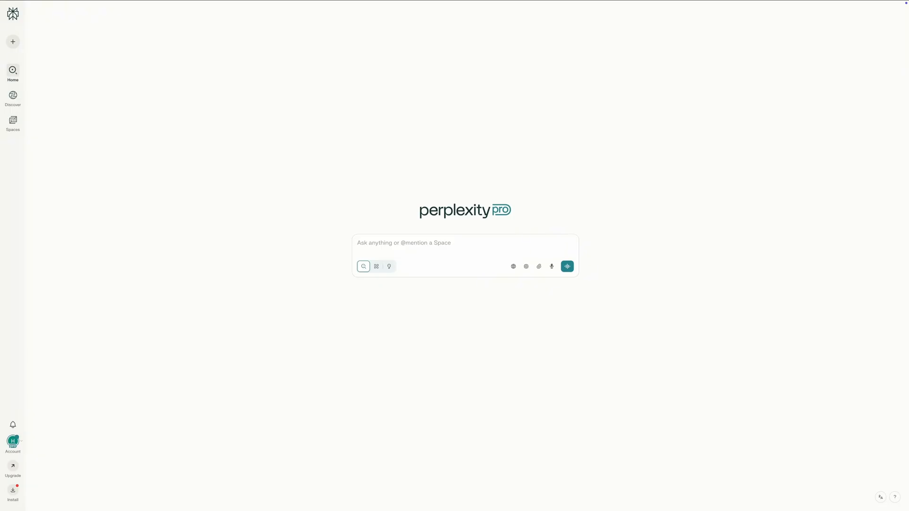
mouse_move(609, 161)
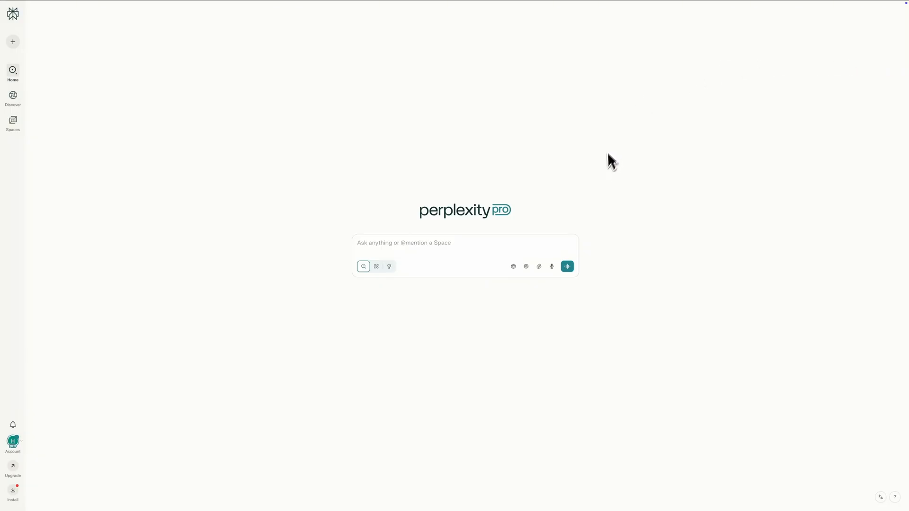
mouse_move(540, 275)
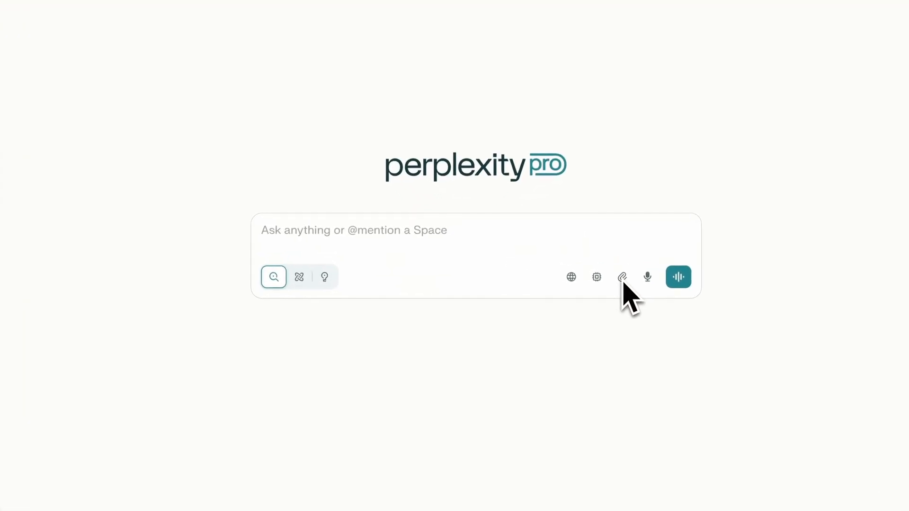
Attach local files D2EGYg.jpeg and 4ZtwBL.jpeg to the new Perplexity question.
click(623, 277)
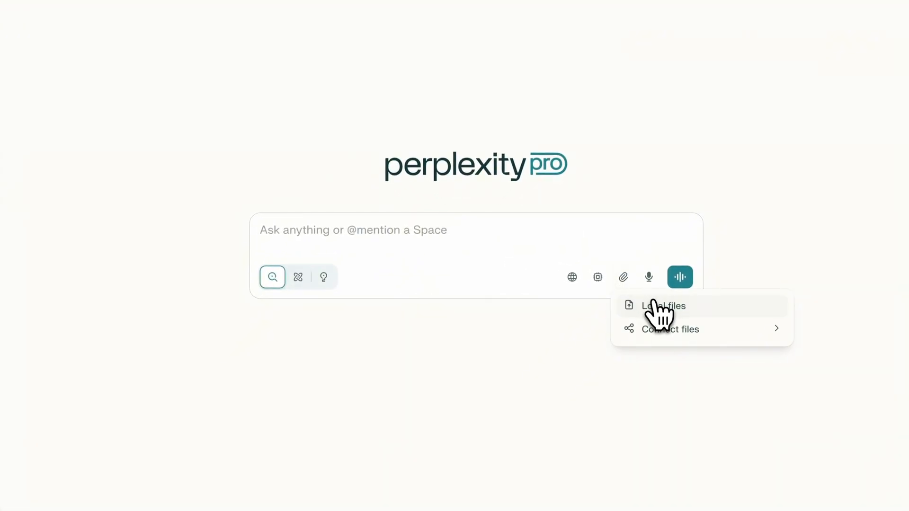
click(663, 305)
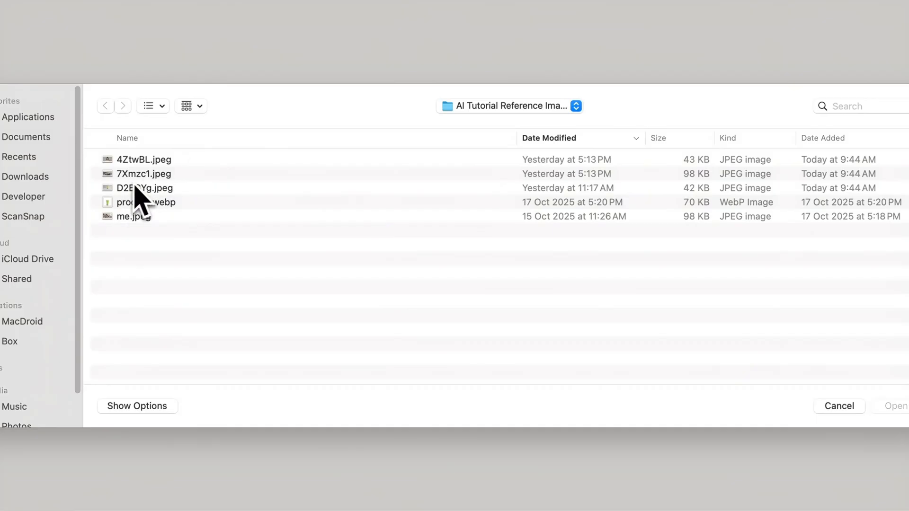
click(146, 187)
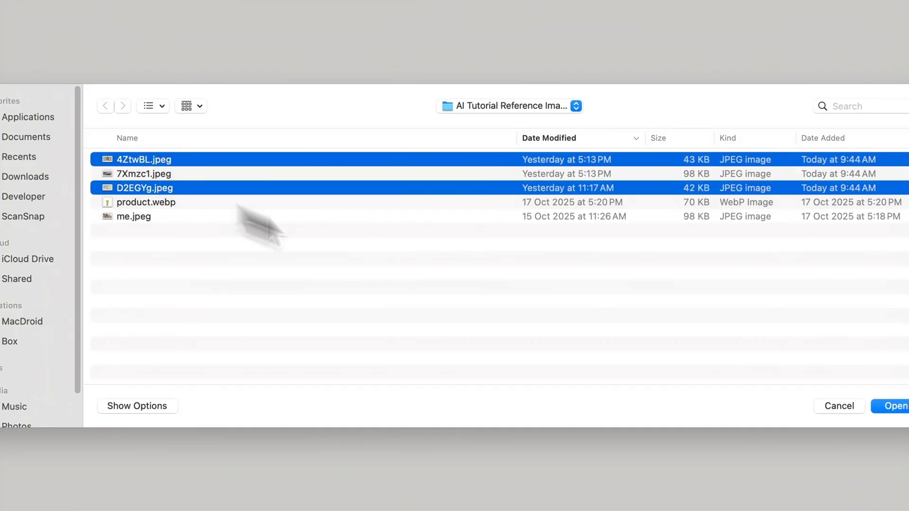
click(897, 406)
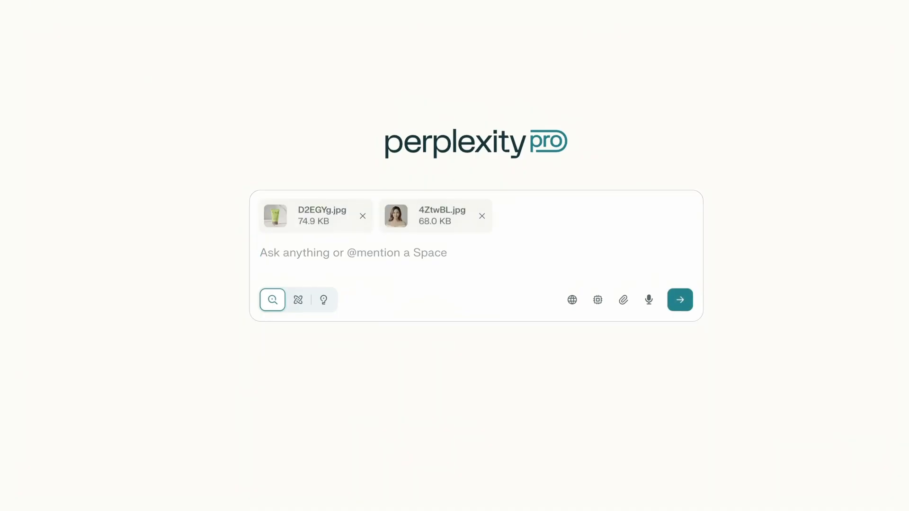
Write and submit the request for a structured JSON Google Flow product-to-model prompt.
click(352, 252)
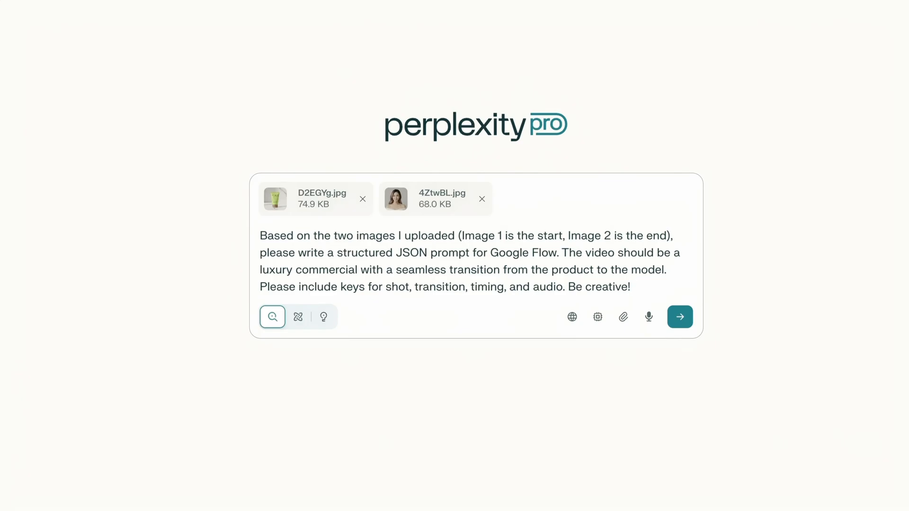
mouse_move(710, 362)
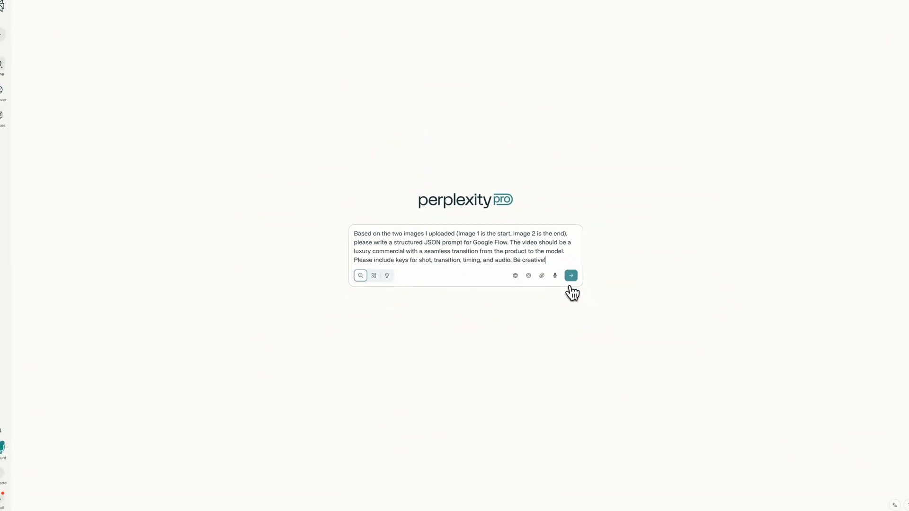
click(570, 276)
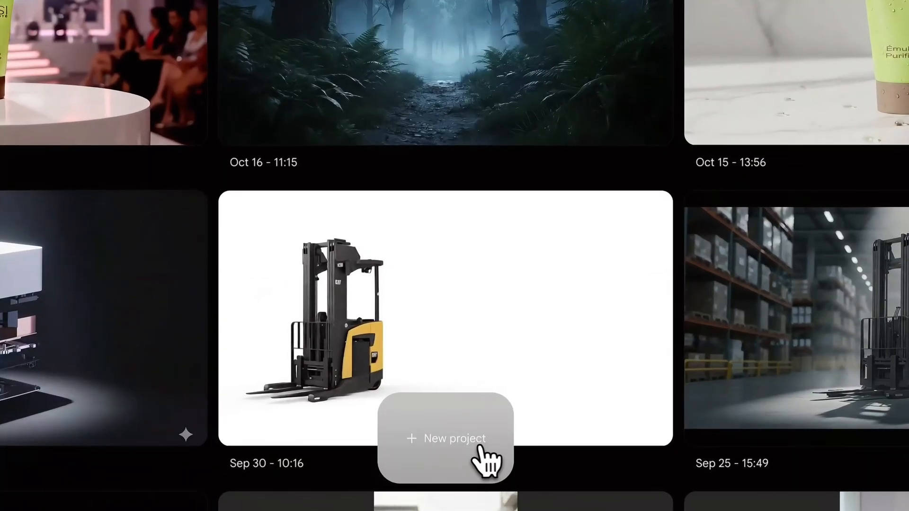
Start a new project in Frames to Video mode and begin adding the product tube as starting frame.
click(446, 438)
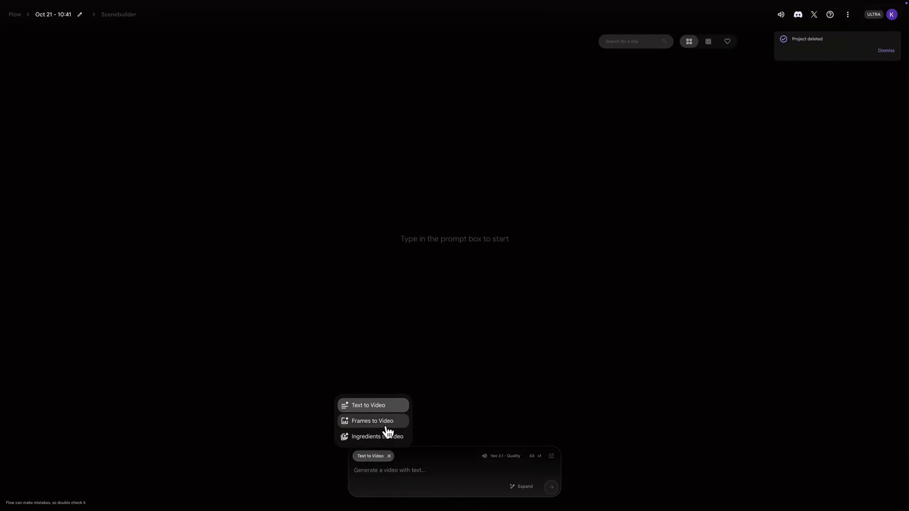
click(372, 420)
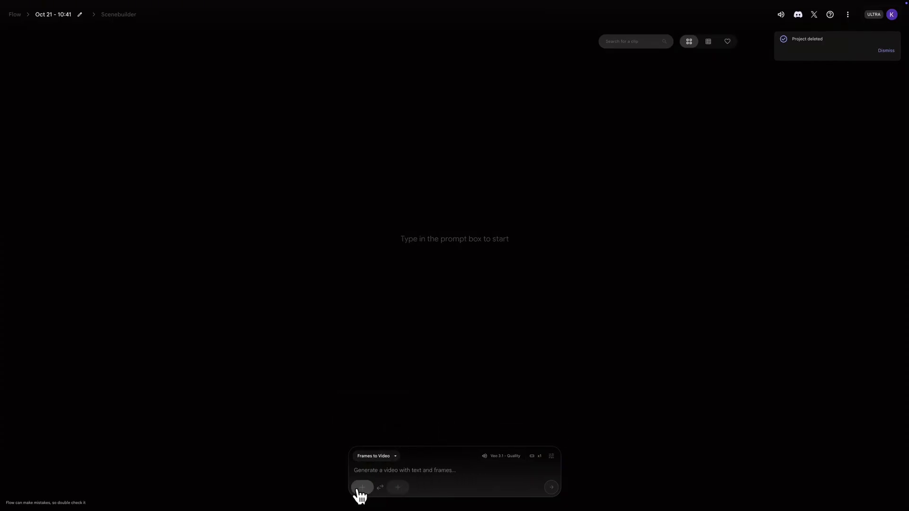
click(362, 488)
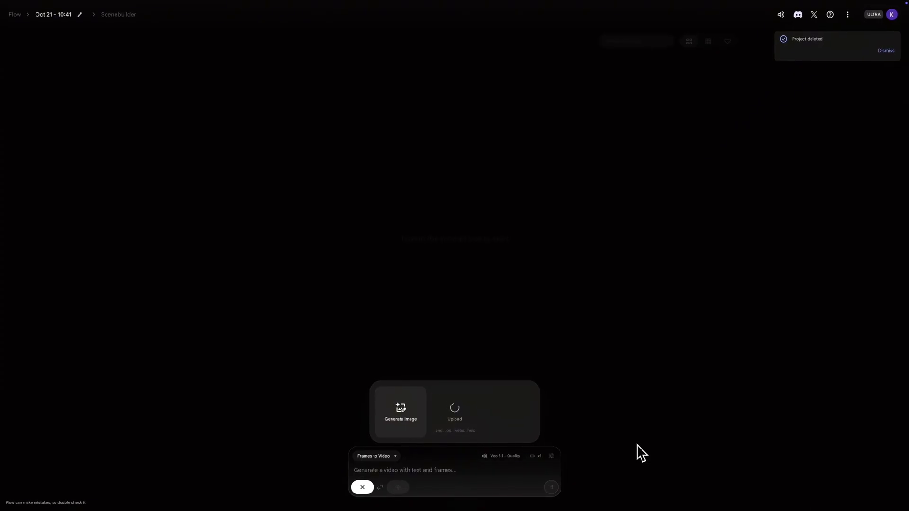
mouse_move(657, 445)
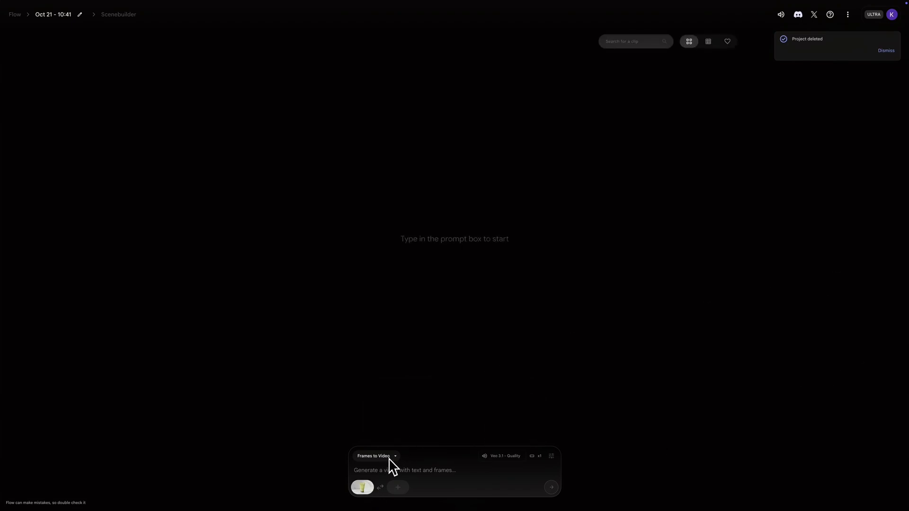
Upload the pink-haired woman's portrait as the ending frame with a landscape crop saved.
click(398, 486)
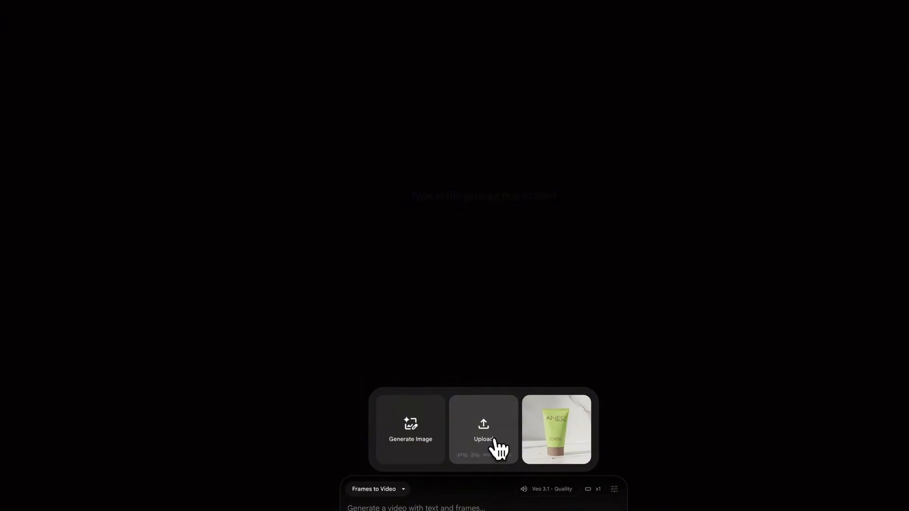
click(482, 429)
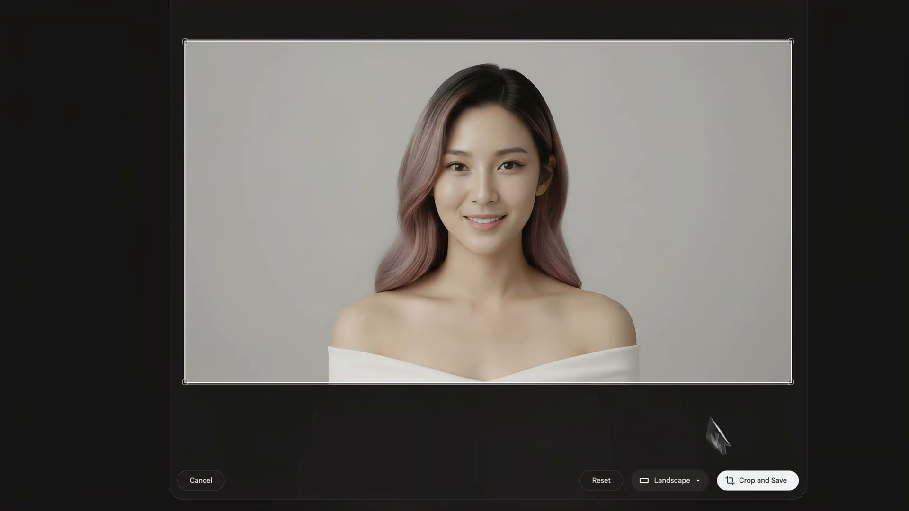
click(756, 480)
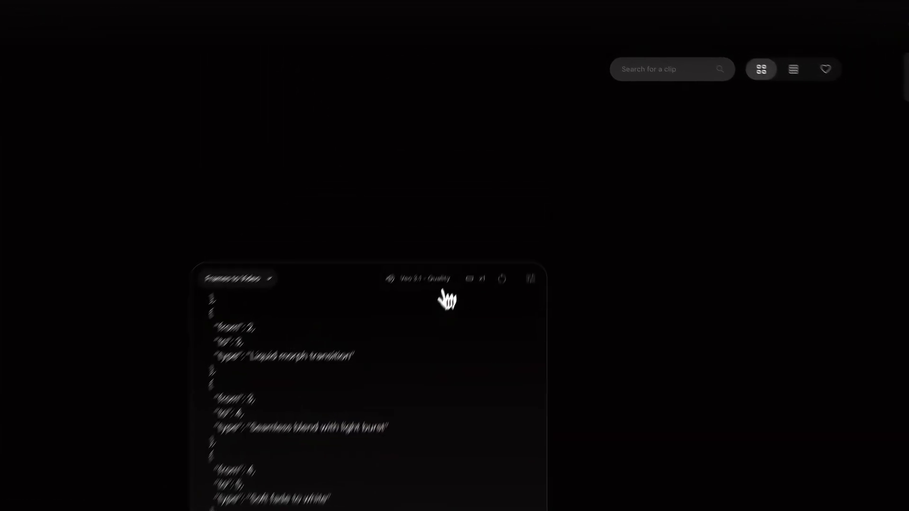
Set the generation model to Veo 3.1 - Quality, landscape, one output.
click(519, 332)
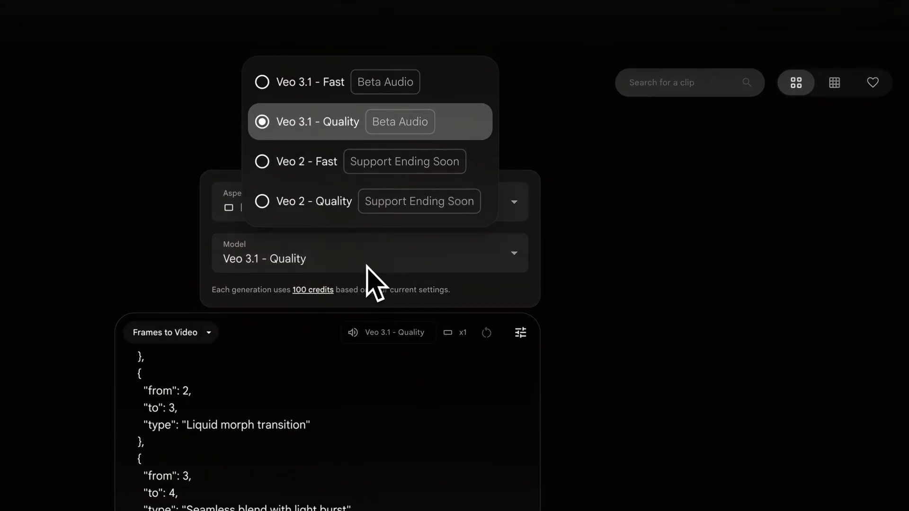
click(307, 122)
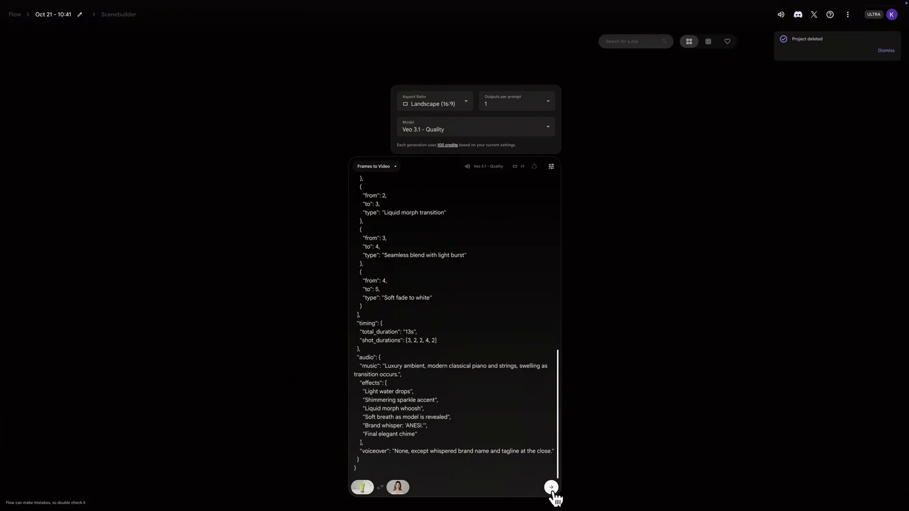
click(550, 487)
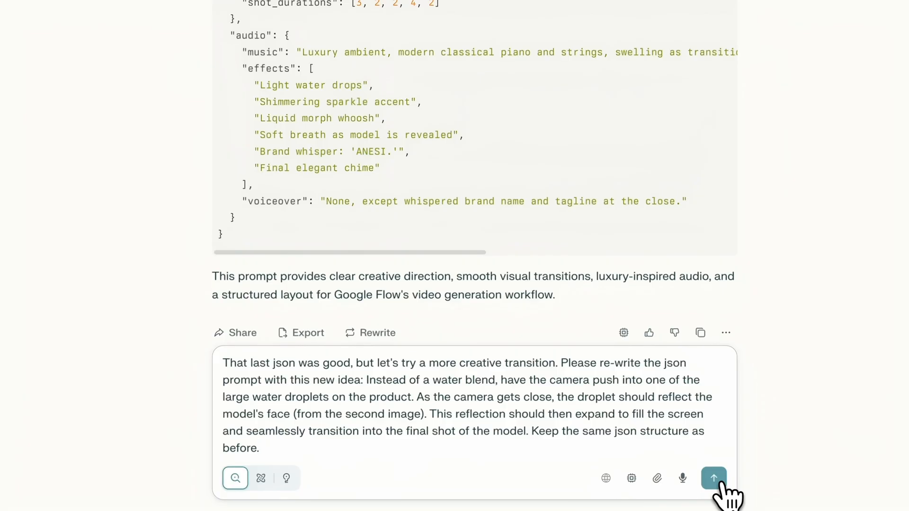
Send the follow-up asking for a droplet-reflection transition rewrite of the JSON prompt.
click(713, 478)
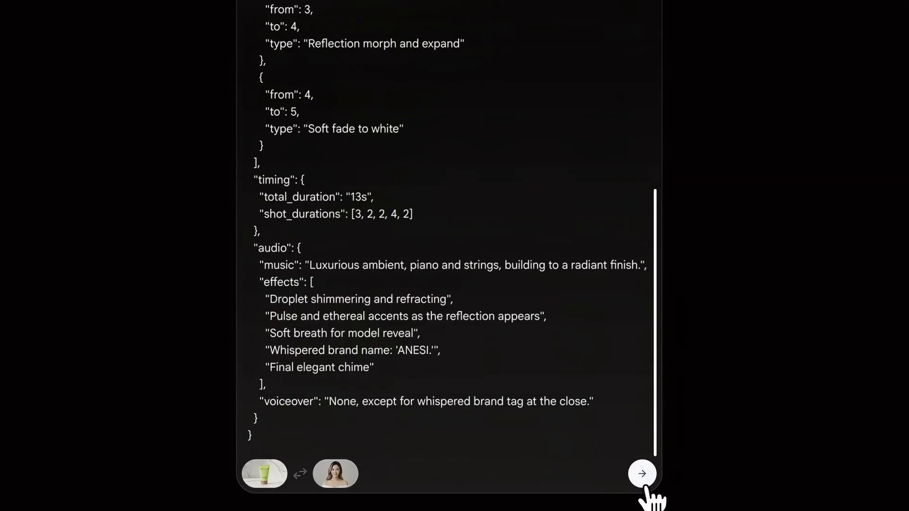
Generate the droplet-reflection transition video from the revised JSON prompt and both frames.
click(641, 474)
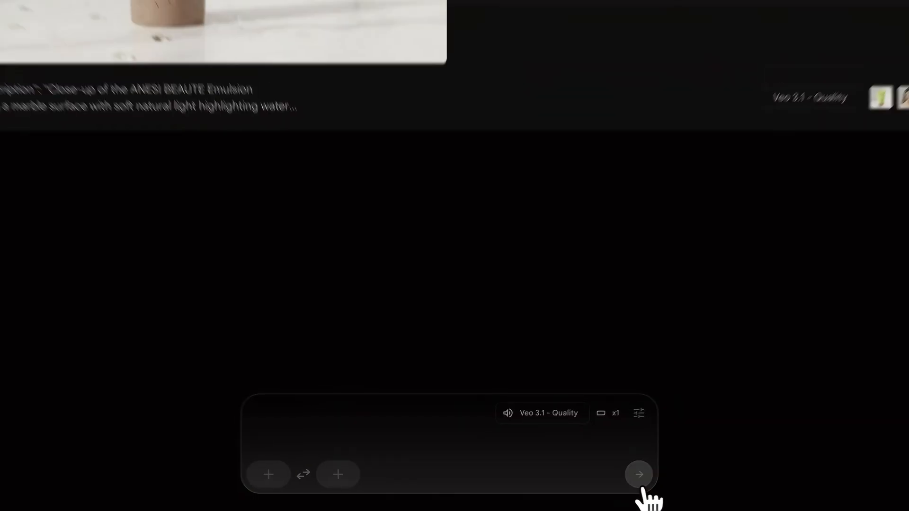
click(639, 475)
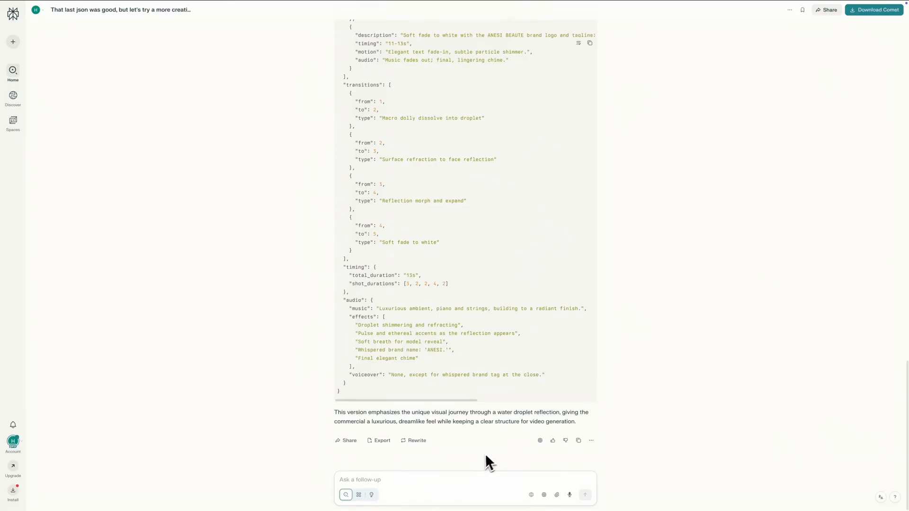
mouse_move(473, 481)
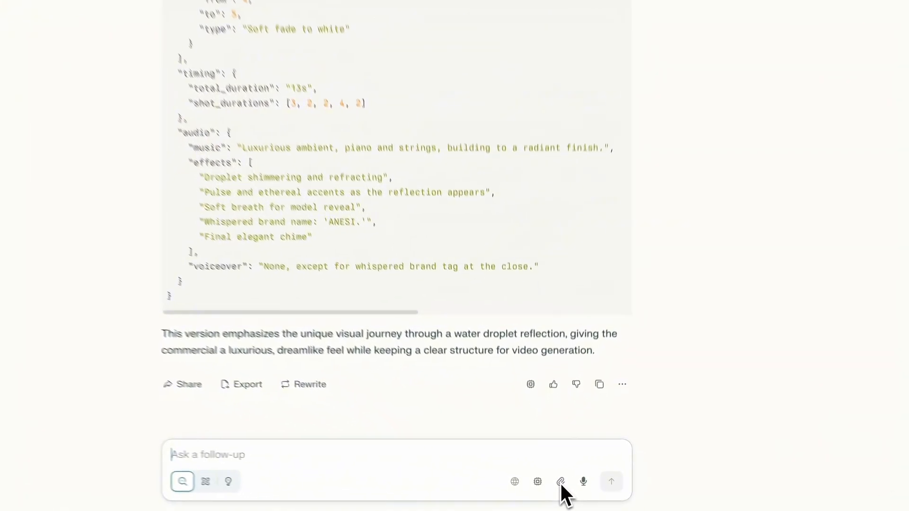
Attach 7Xmzc1.jpeg and send the request for a face-to-product-on-rocks JSON prompt.
click(560, 481)
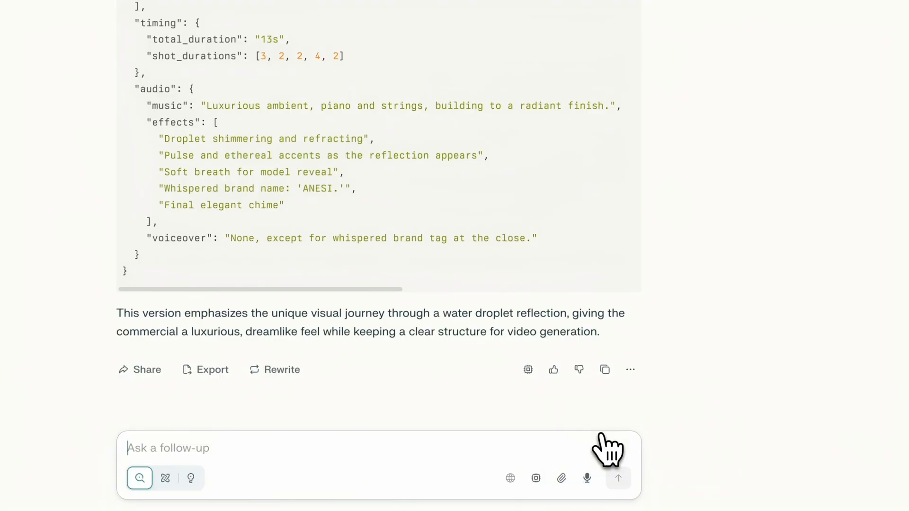
click(561, 477)
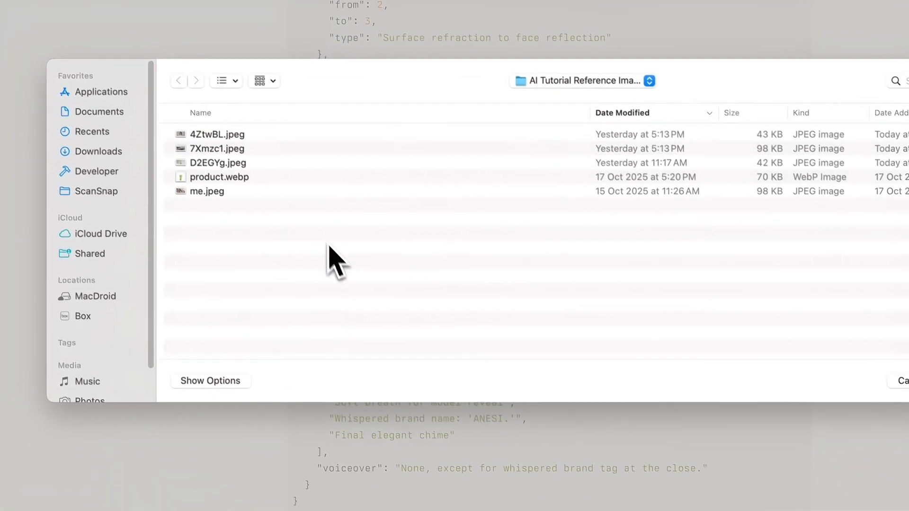
click(218, 148)
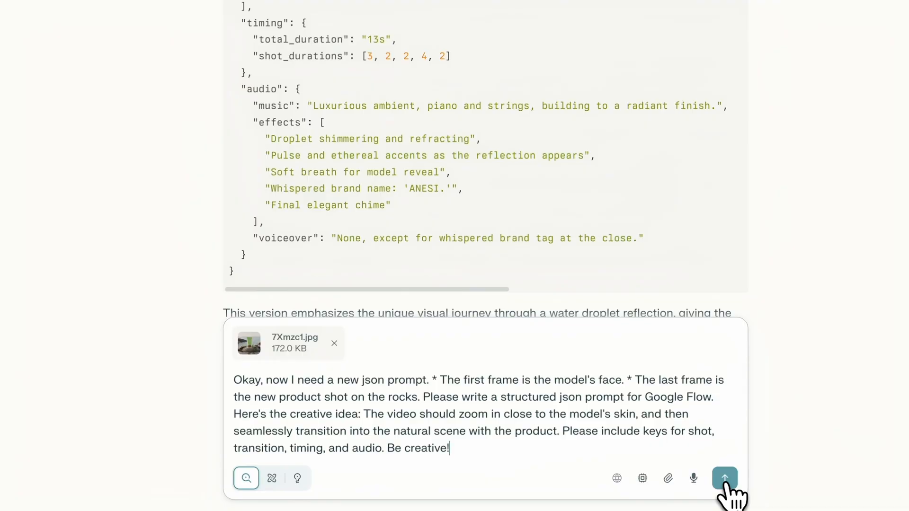
click(724, 478)
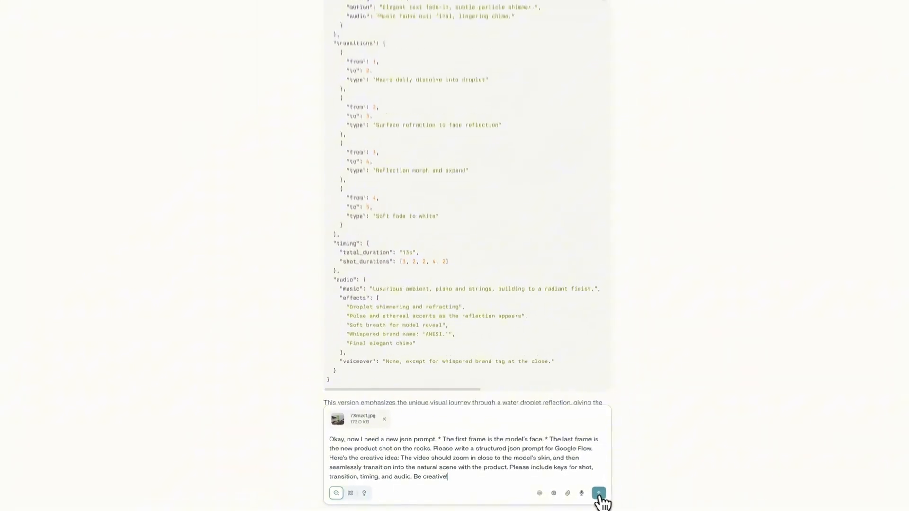
click(598, 493)
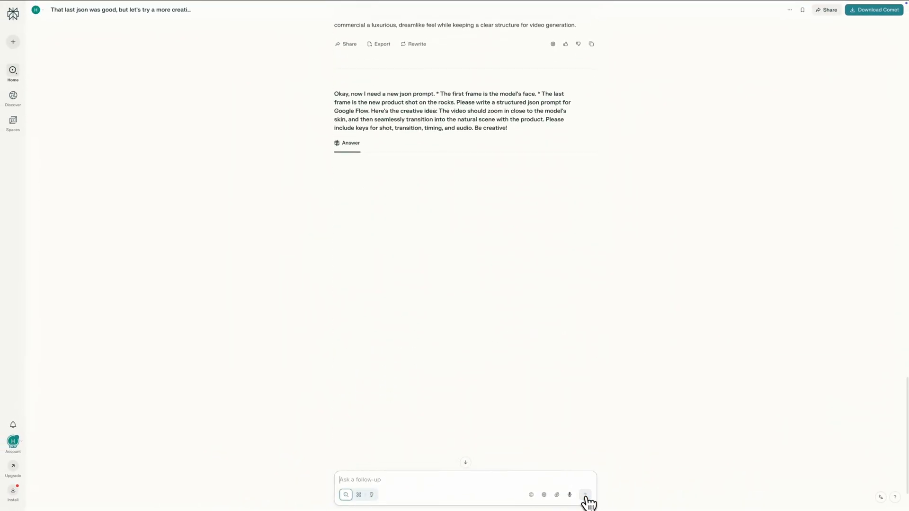
Scroll through Perplexity's sunlight-and-breath face-to-product JSON prompt answer.
click(585, 494)
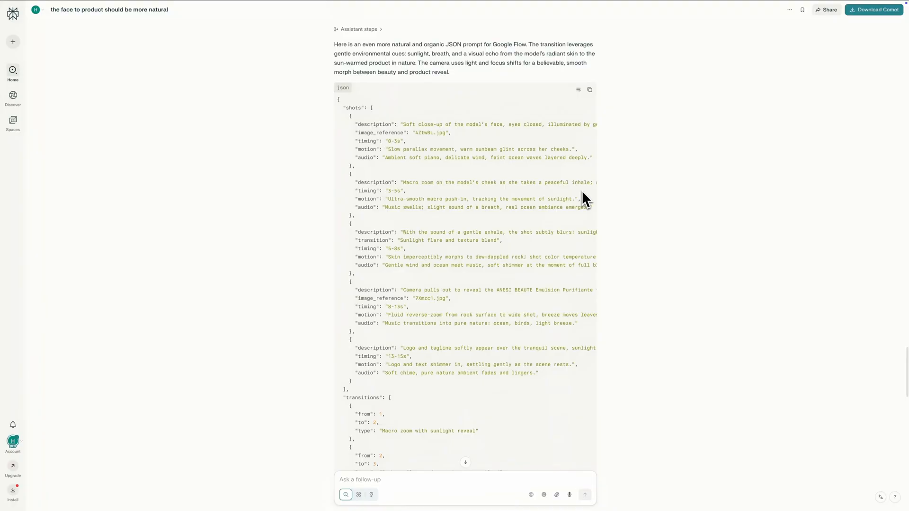
scroll(down, 3)
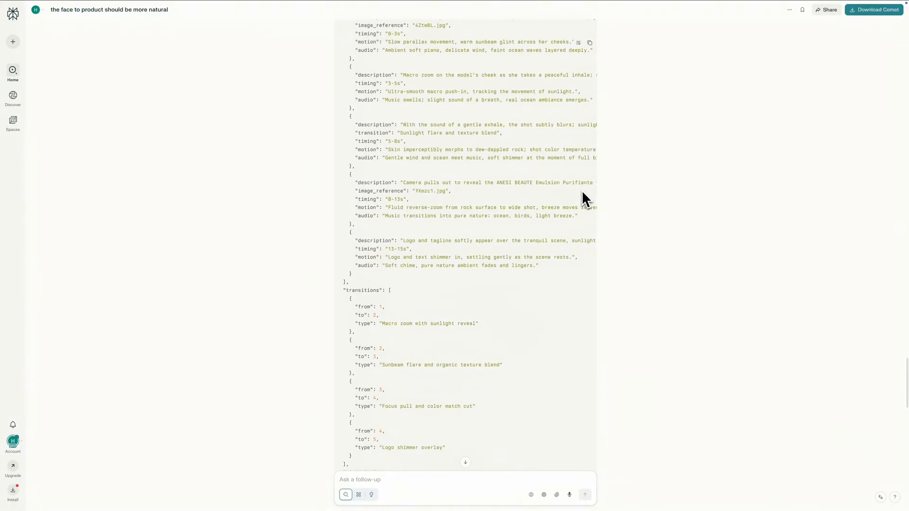
scroll(down, 3)
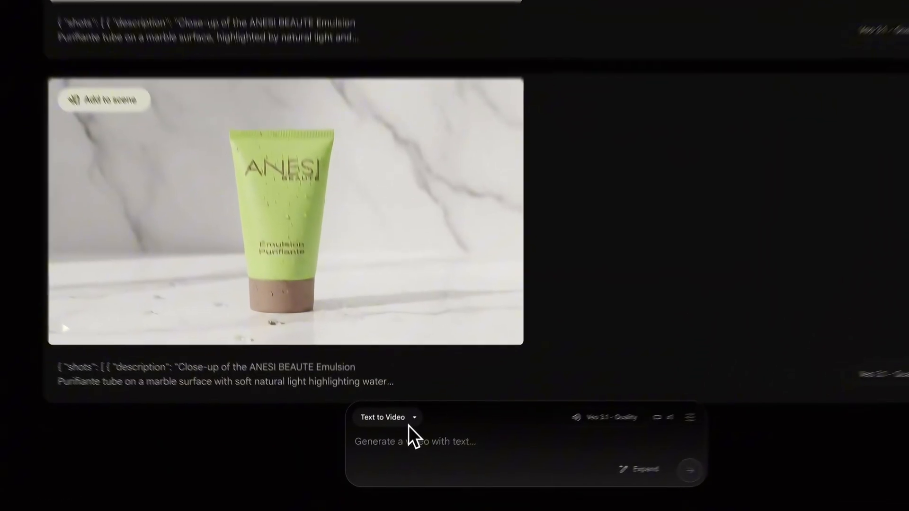
Switch to Frames to Video and upload cropped portrait start and product-on-rocks end frames.
click(382, 418)
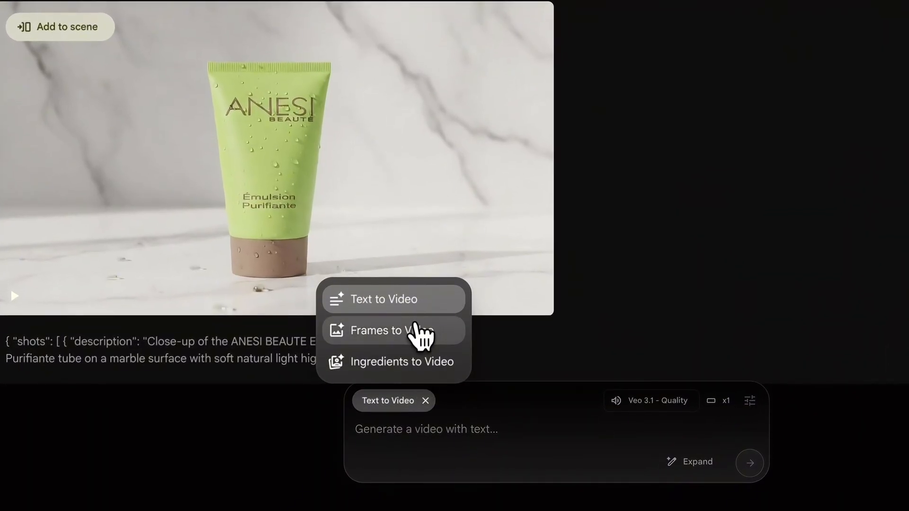
click(386, 330)
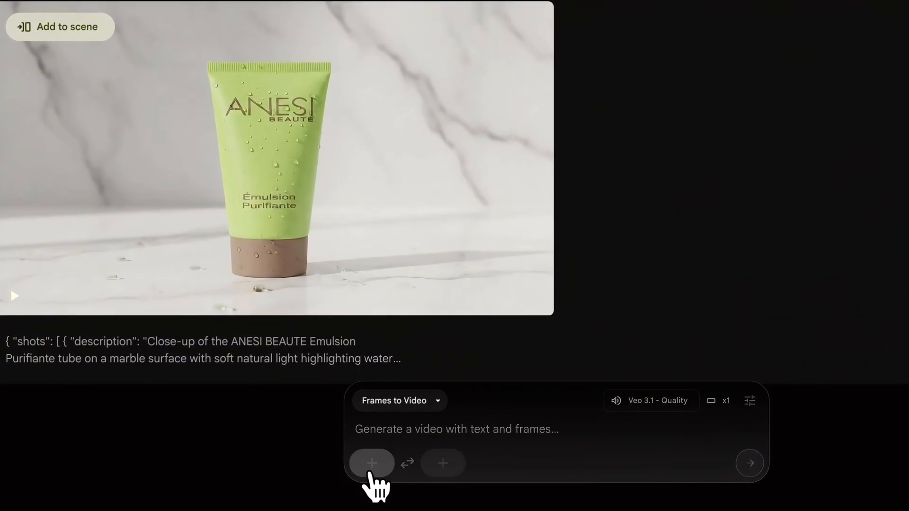
click(371, 462)
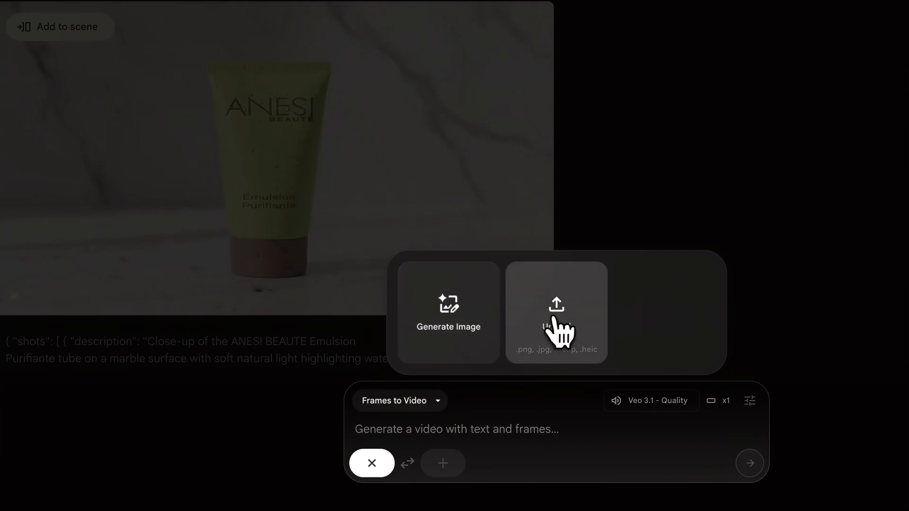
click(556, 313)
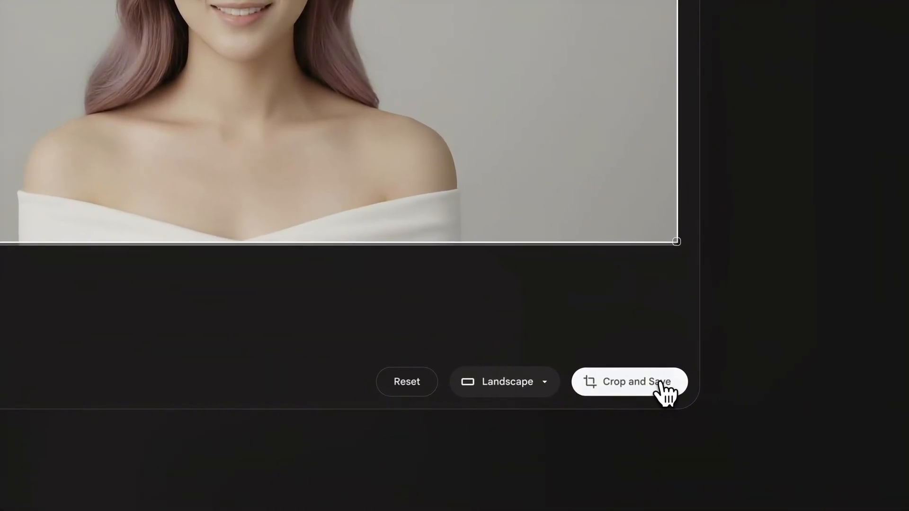
click(629, 382)
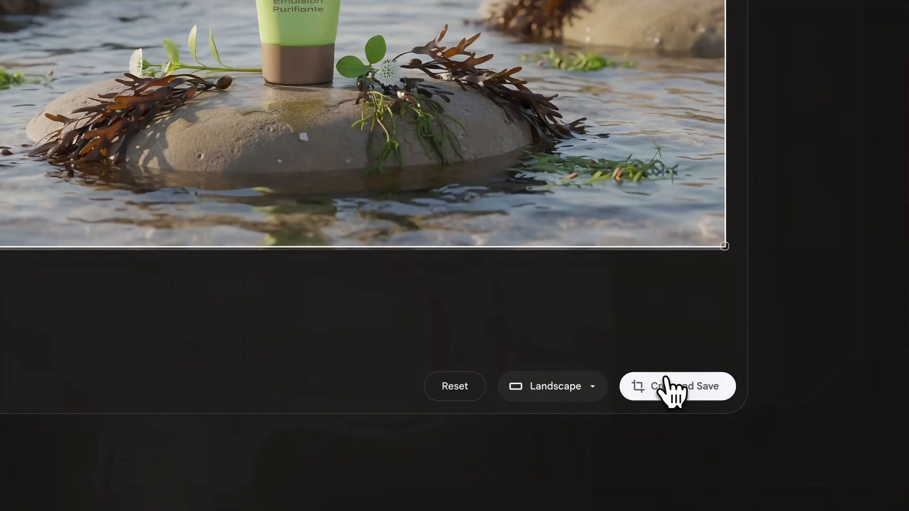
click(676, 387)
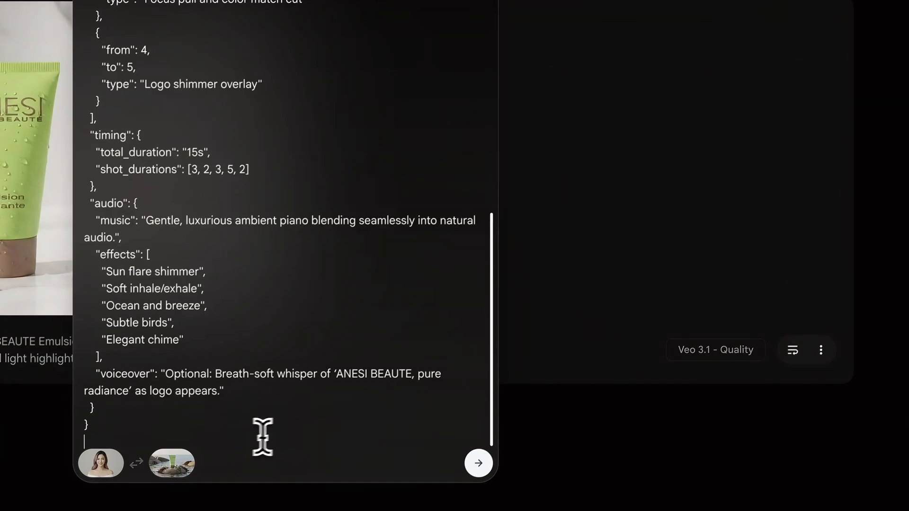
Generate the face-to-product-on-rocks transition video from the natural JSON prompt.
click(477, 463)
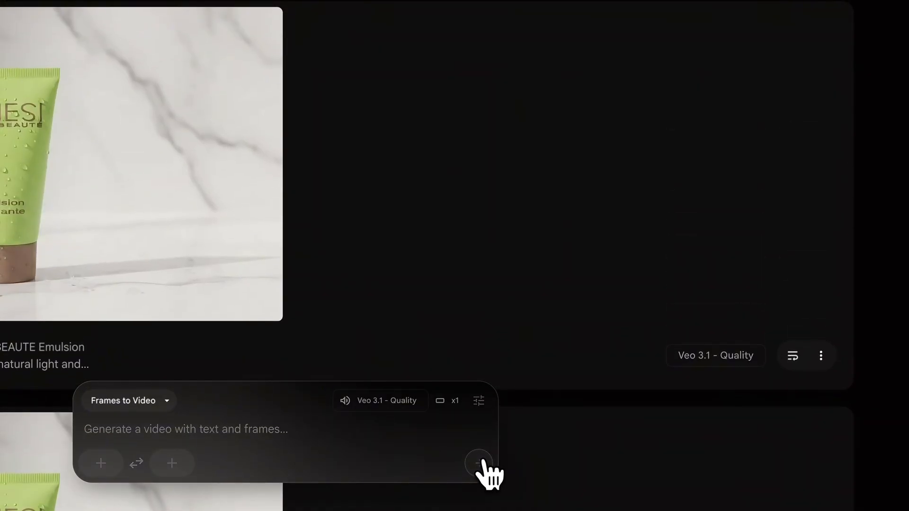
click(477, 463)
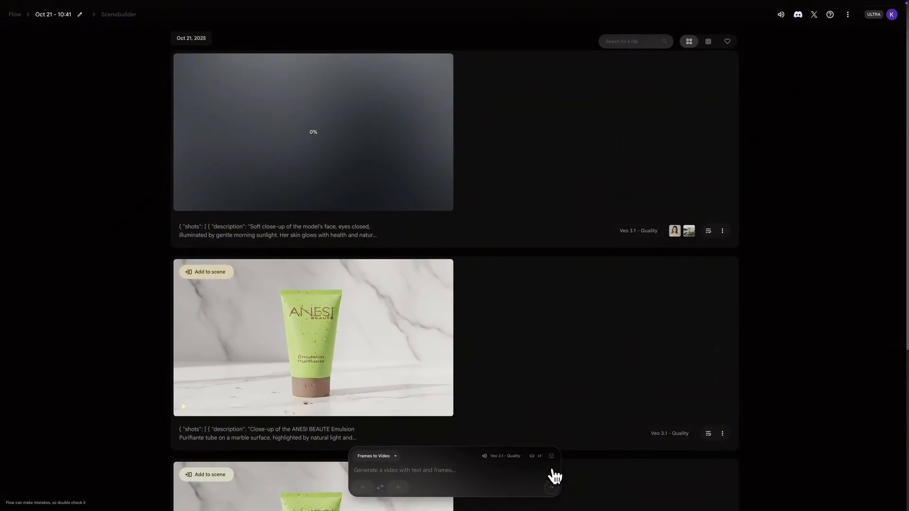